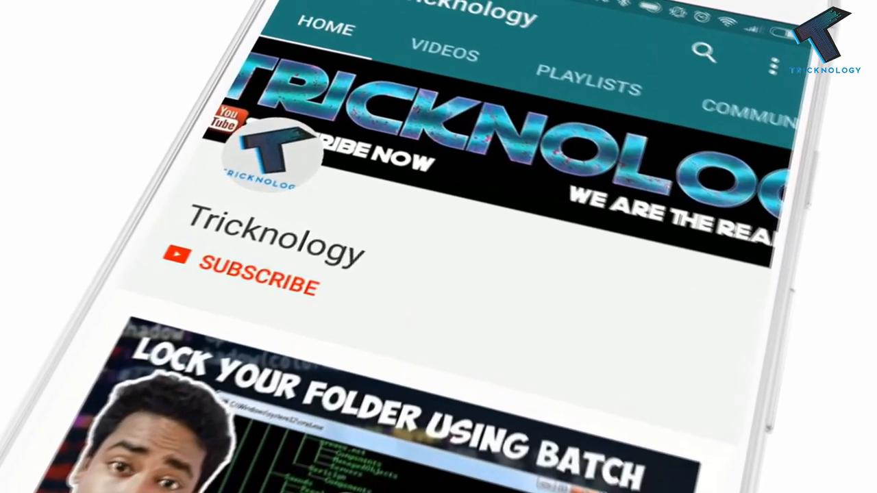
Launch Device Manager from the Run box with the devmgmt.msc command.
{"action": "left_click", "coordinate": [253, 284]}
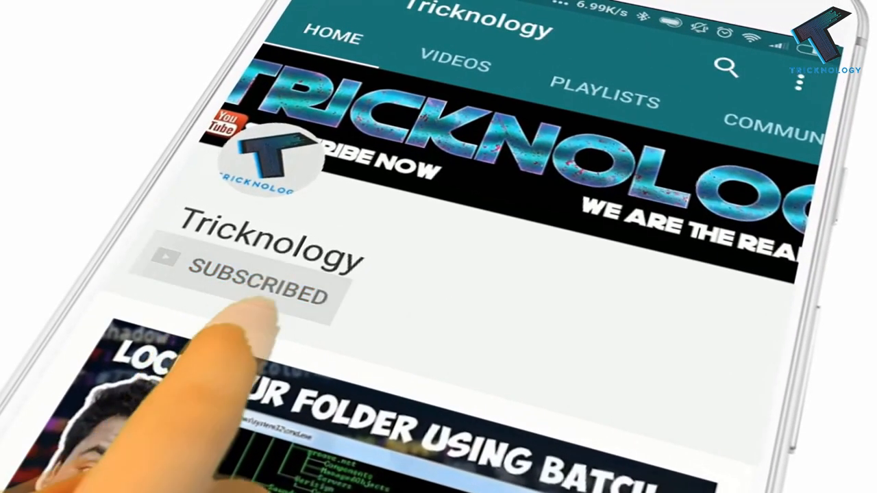
{"action": "left_click", "coordinate": [261, 287]}
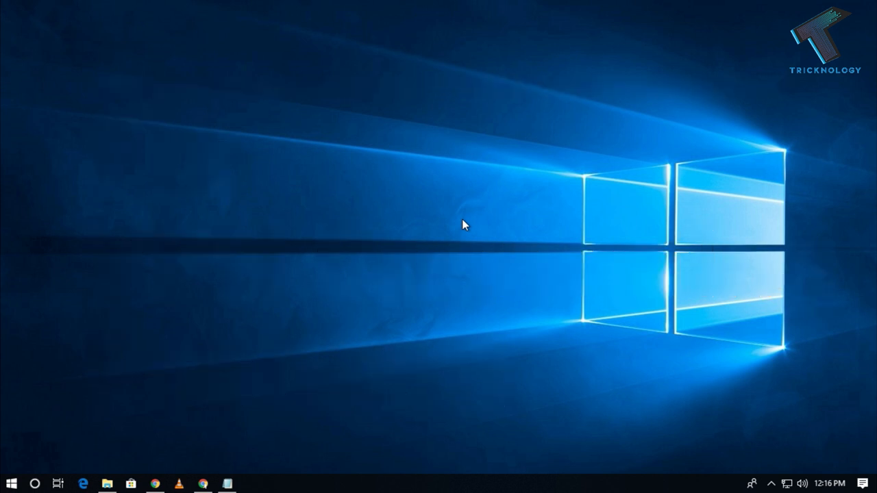
{"action": "type", "text": "notepad"}
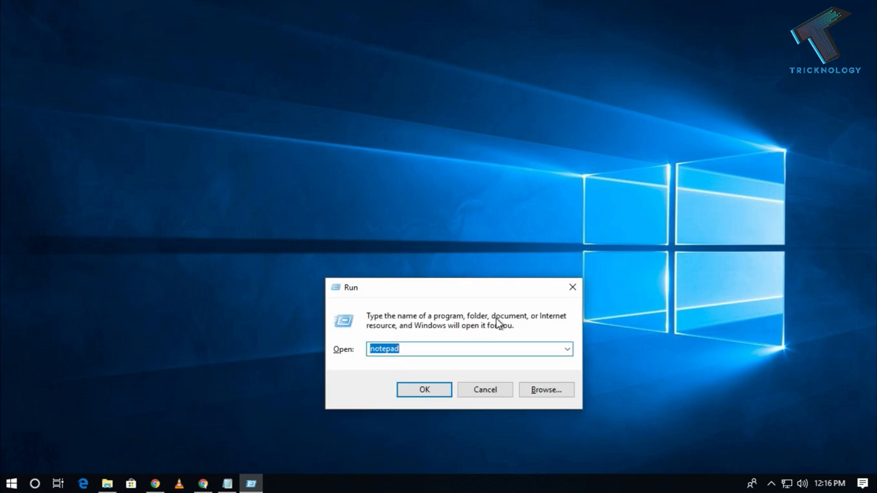
{"action": "type", "text": "devmgmt.ms"}
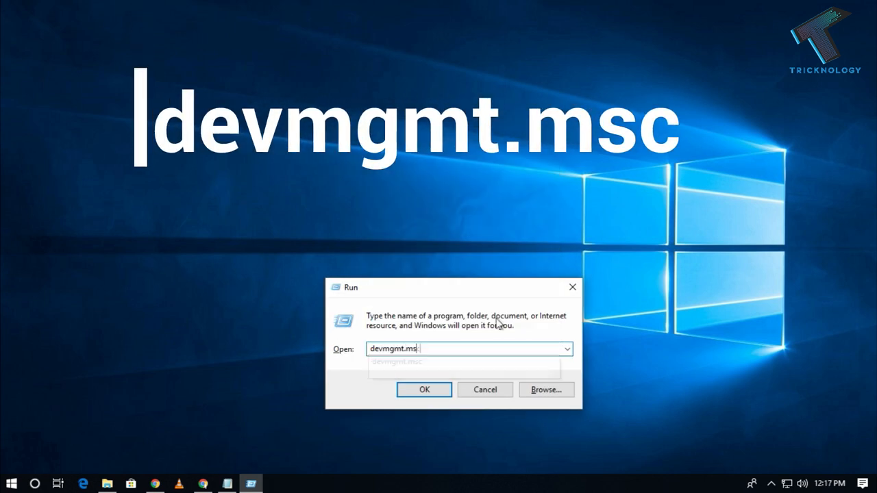
{"action": "left_click", "coordinate": [469, 348]}
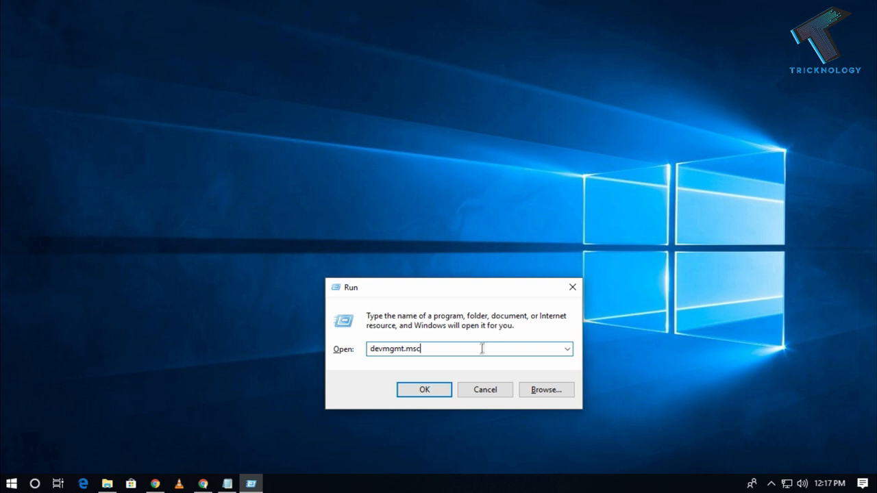
{"action": "mouse_move", "coordinate": [423, 389]}
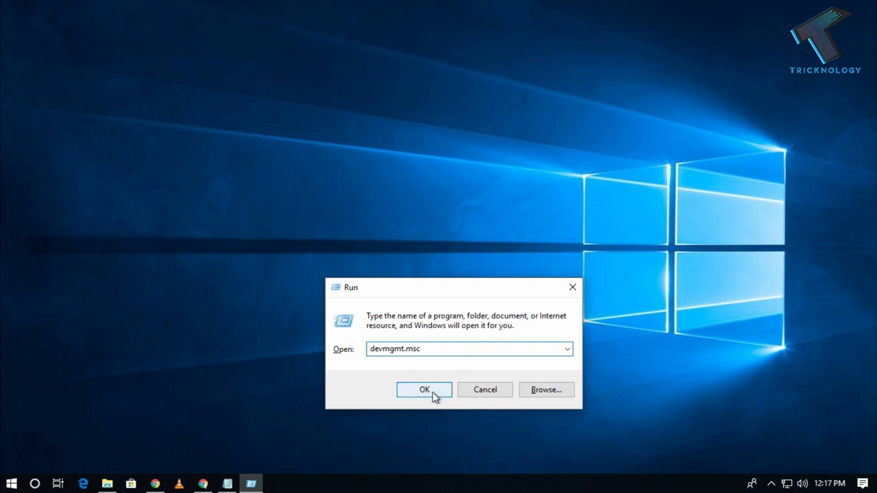
{"action": "left_click", "coordinate": [423, 389]}
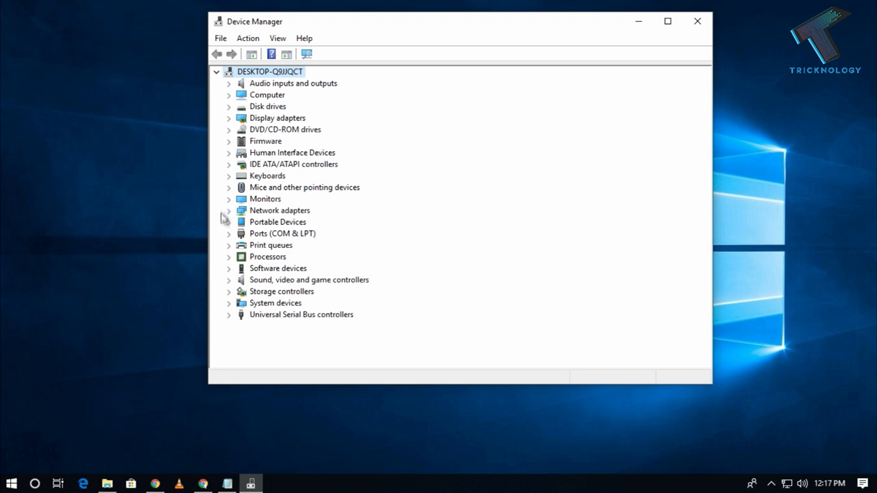
{"action": "mouse_move", "coordinate": [231, 218]}
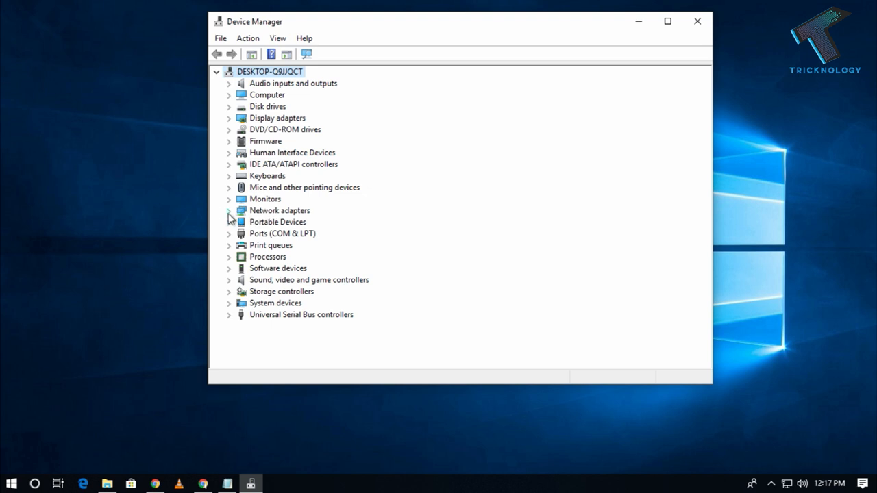
Expand Network adapters and select WAN Miniport (SSTP).
{"action": "left_click", "coordinate": [228, 210]}
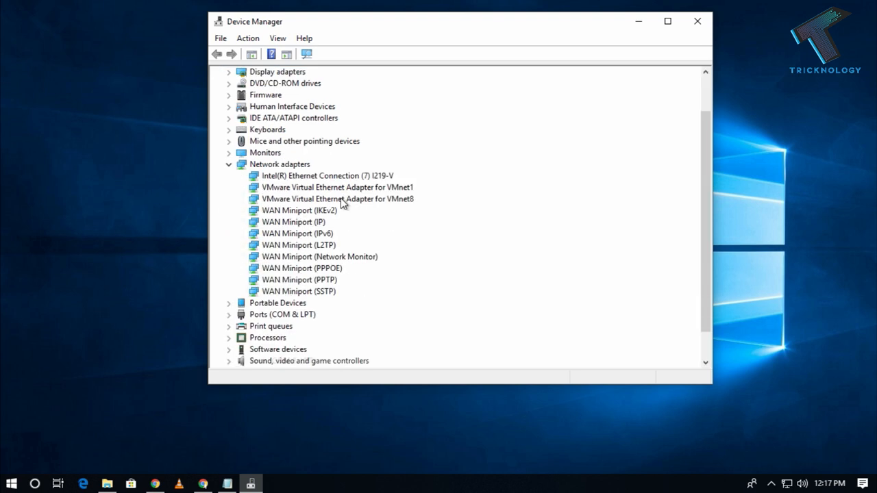
{"action": "left_click", "coordinate": [298, 291]}
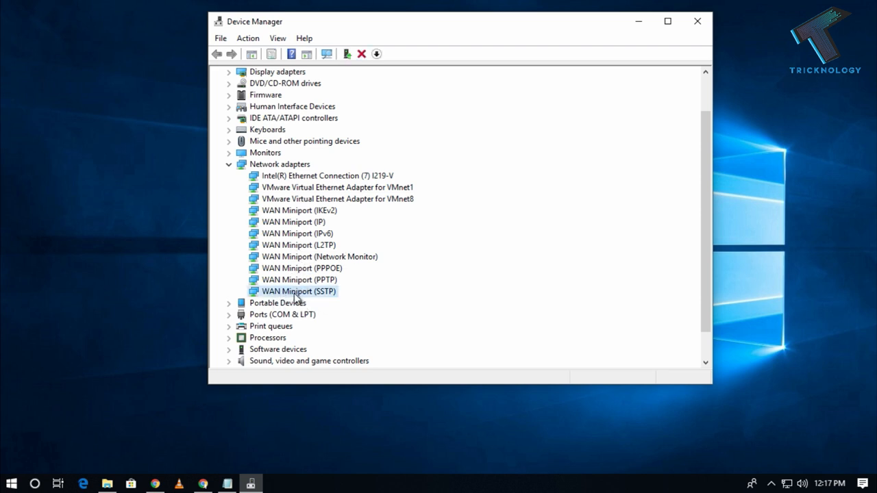
Uninstall the SSTP, PPTP, PPPOE, L2TP, IKEv2, Network Monitor and IPv6 WAN Miniports.
{"action": "right_click", "coordinate": [297, 292]}
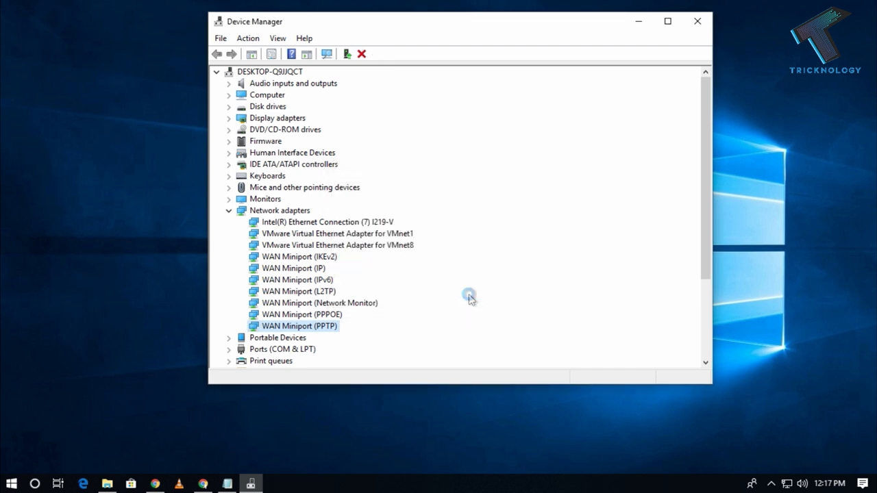
{"action": "right_click", "coordinate": [301, 314]}
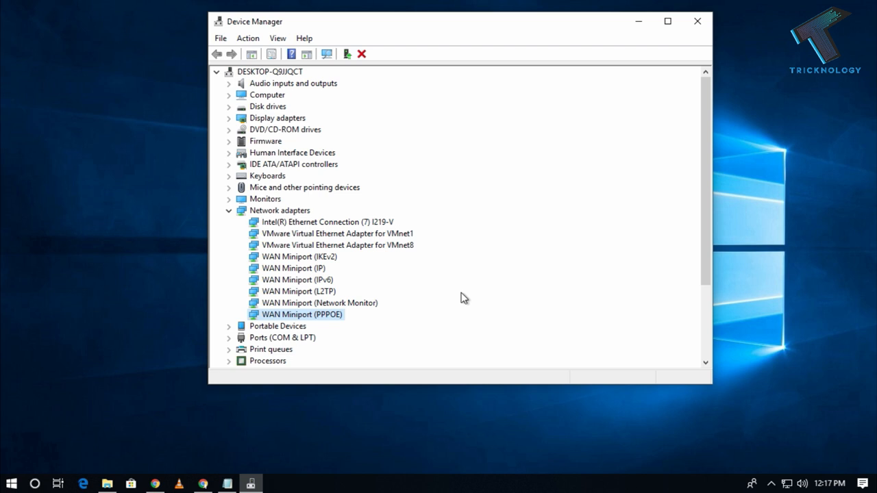
{"action": "right_click", "coordinate": [298, 291]}
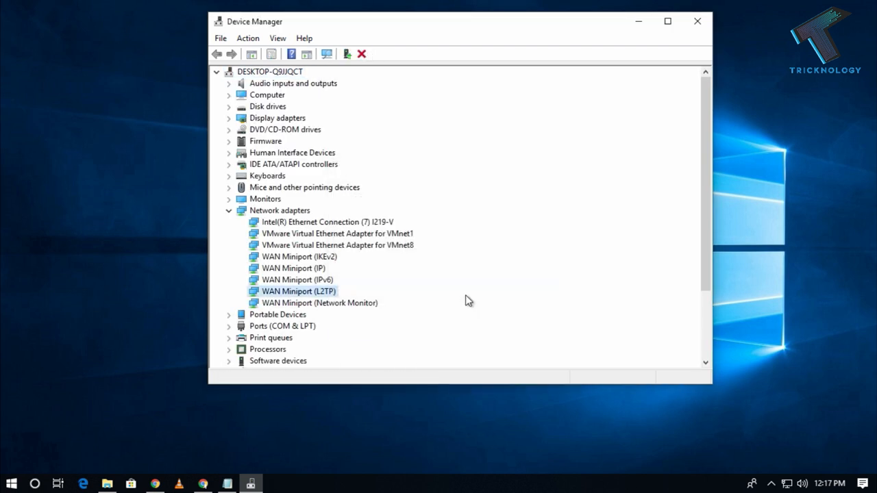
{"action": "right_click", "coordinate": [298, 257]}
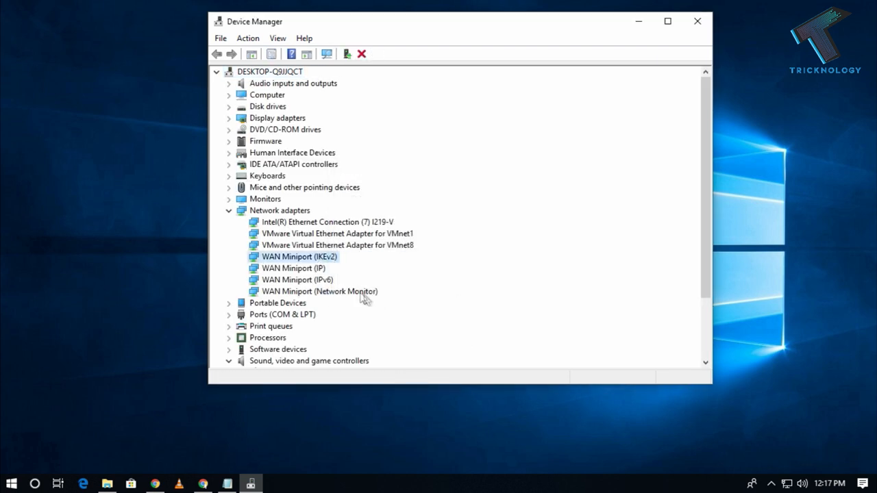
{"action": "right_click", "coordinate": [294, 256]}
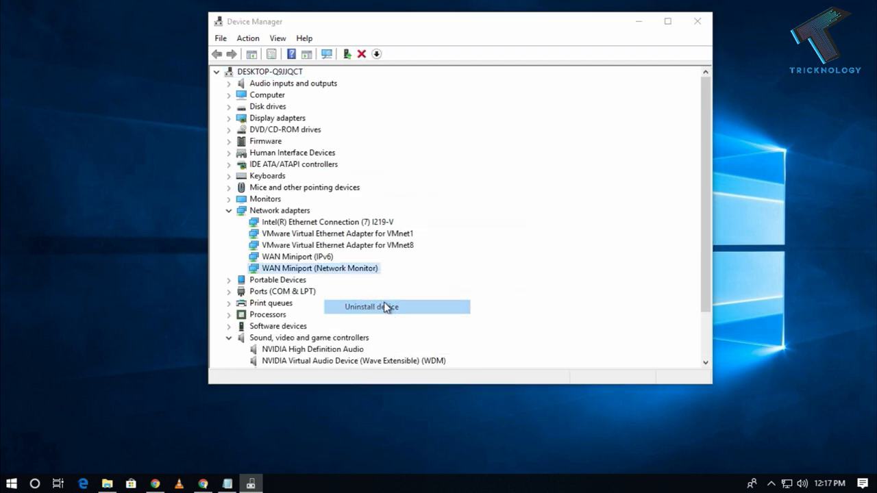
{"action": "left_click", "coordinate": [372, 307]}
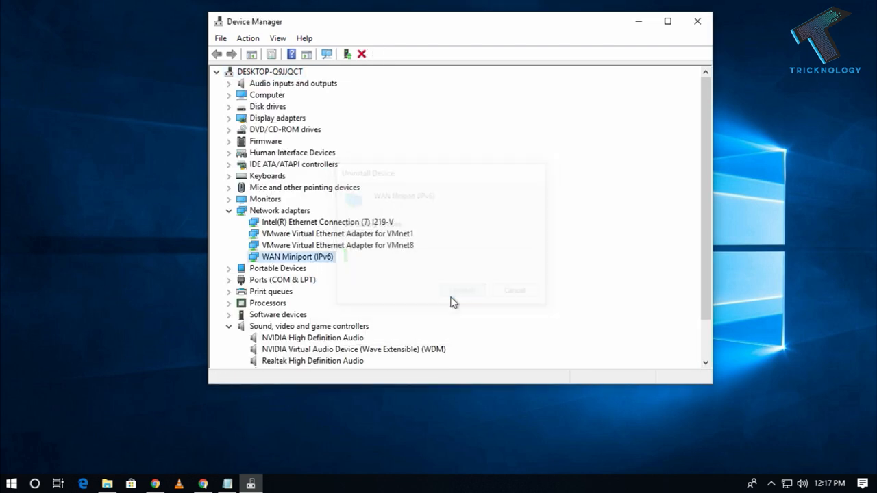
{"action": "left_click", "coordinate": [462, 290]}
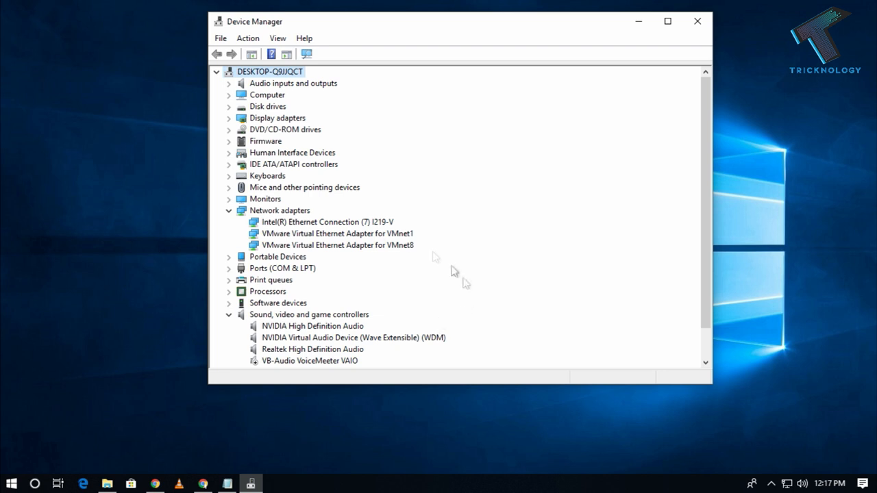
{"action": "mouse_move", "coordinate": [307, 54]}
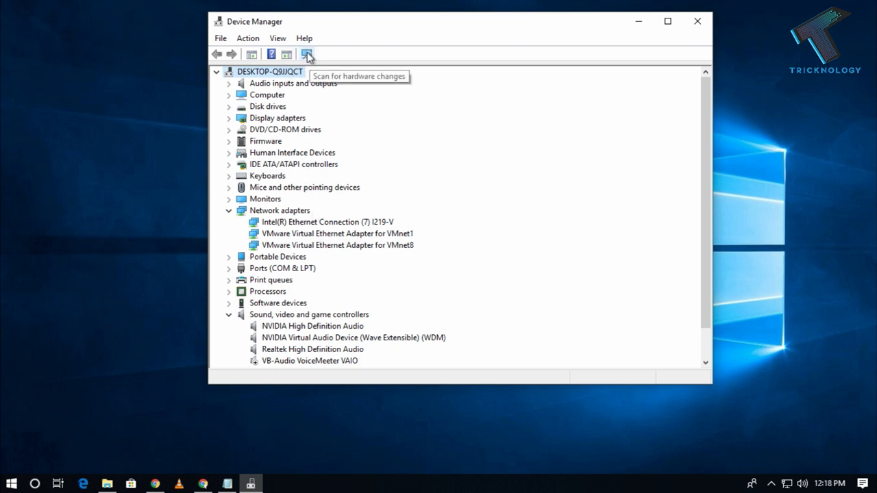
Run Scan for hardware changes from the Action menu to restore the WAN Miniports.
{"action": "left_click", "coordinate": [247, 37]}
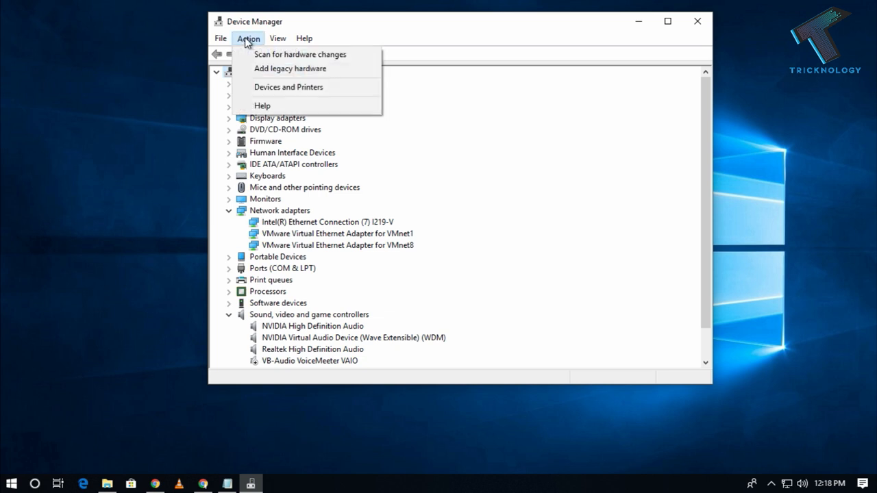
{"action": "mouse_move", "coordinate": [300, 54]}
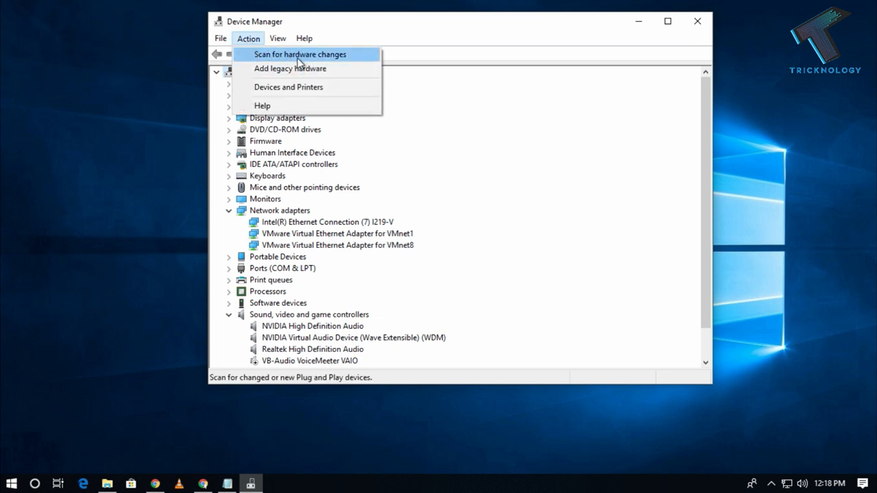
{"action": "left_click", "coordinate": [300, 54]}
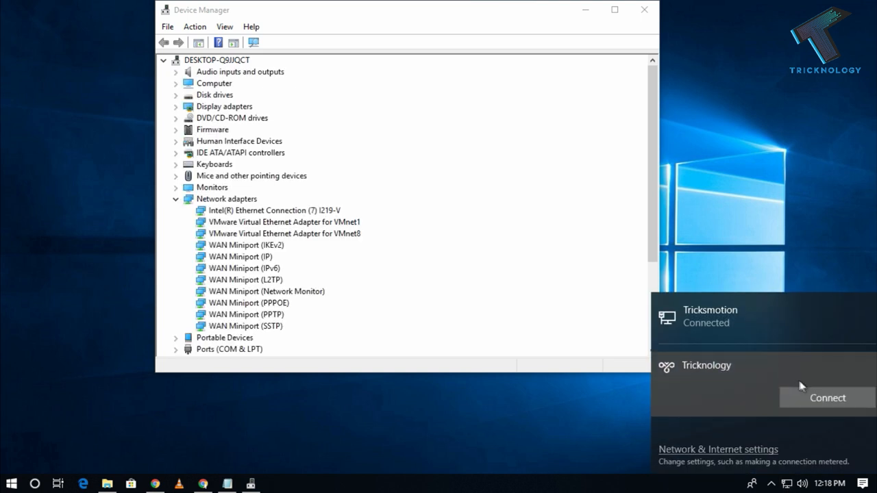
Connect to the Tricknology VPN from the taskbar network flyout.
{"action": "left_click", "coordinate": [826, 397]}
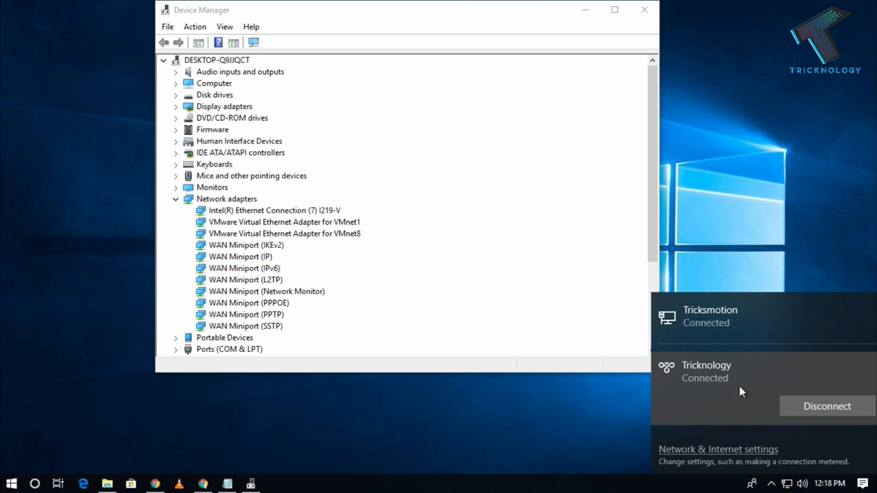
{"action": "mouse_move", "coordinate": [701, 385]}
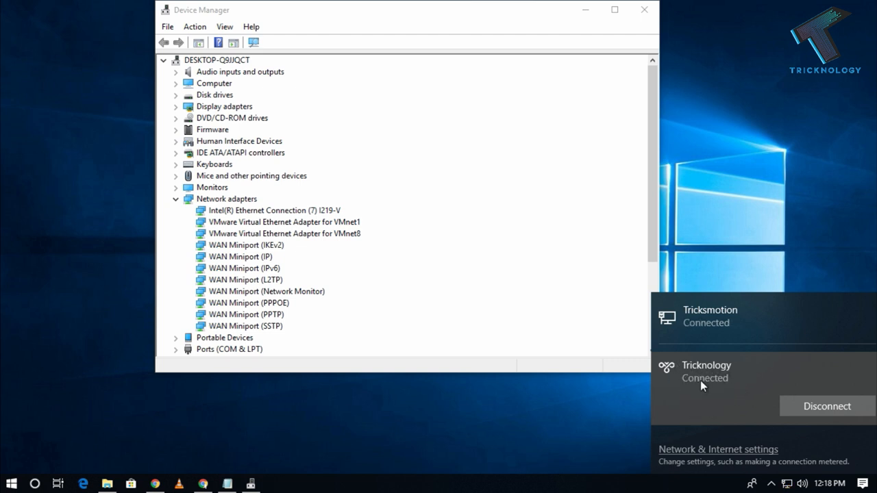